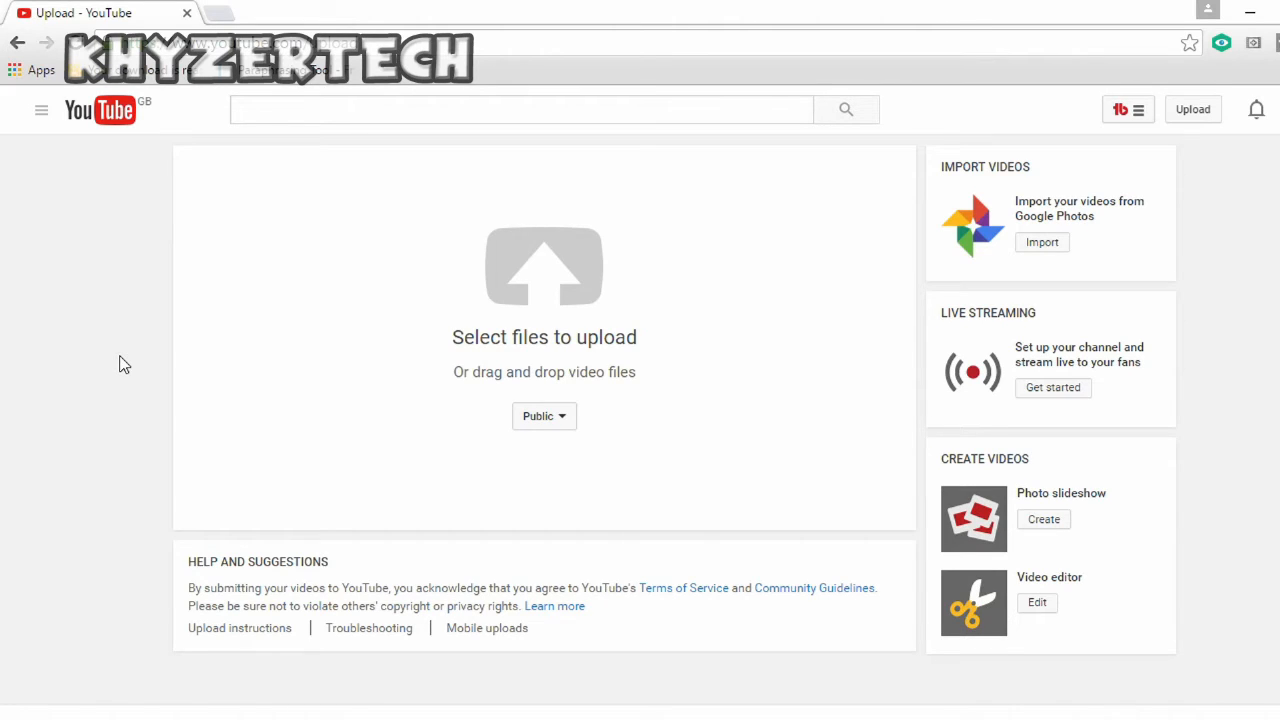
mouse_move(332, 428)
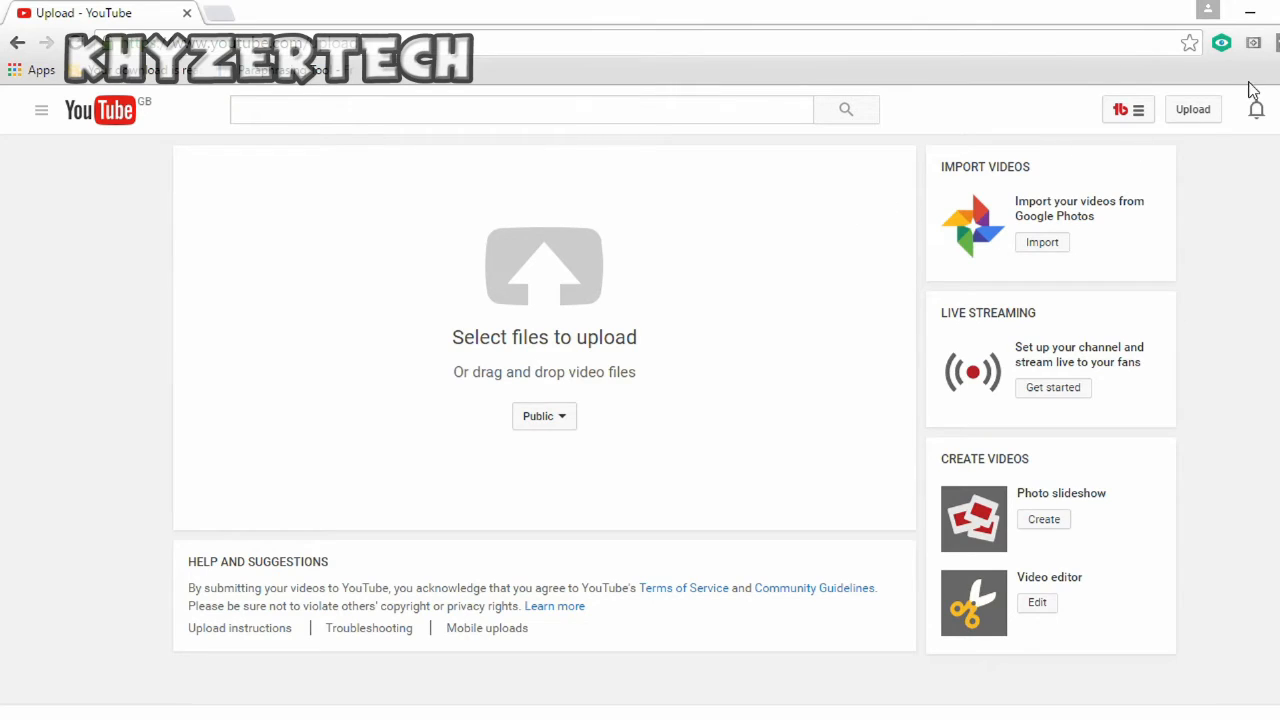
mouse_move(630, 275)
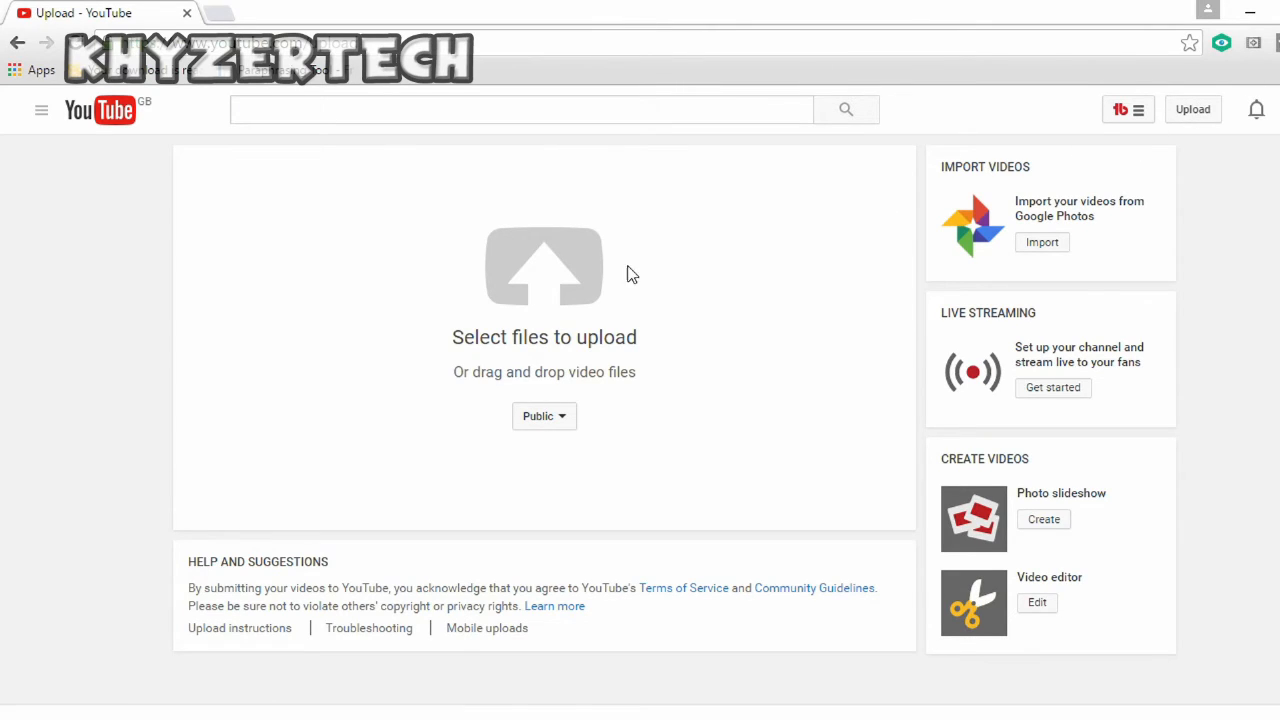
Select 'Actual intro' from Documents in the file picker and upload it.
left_click(544, 267)
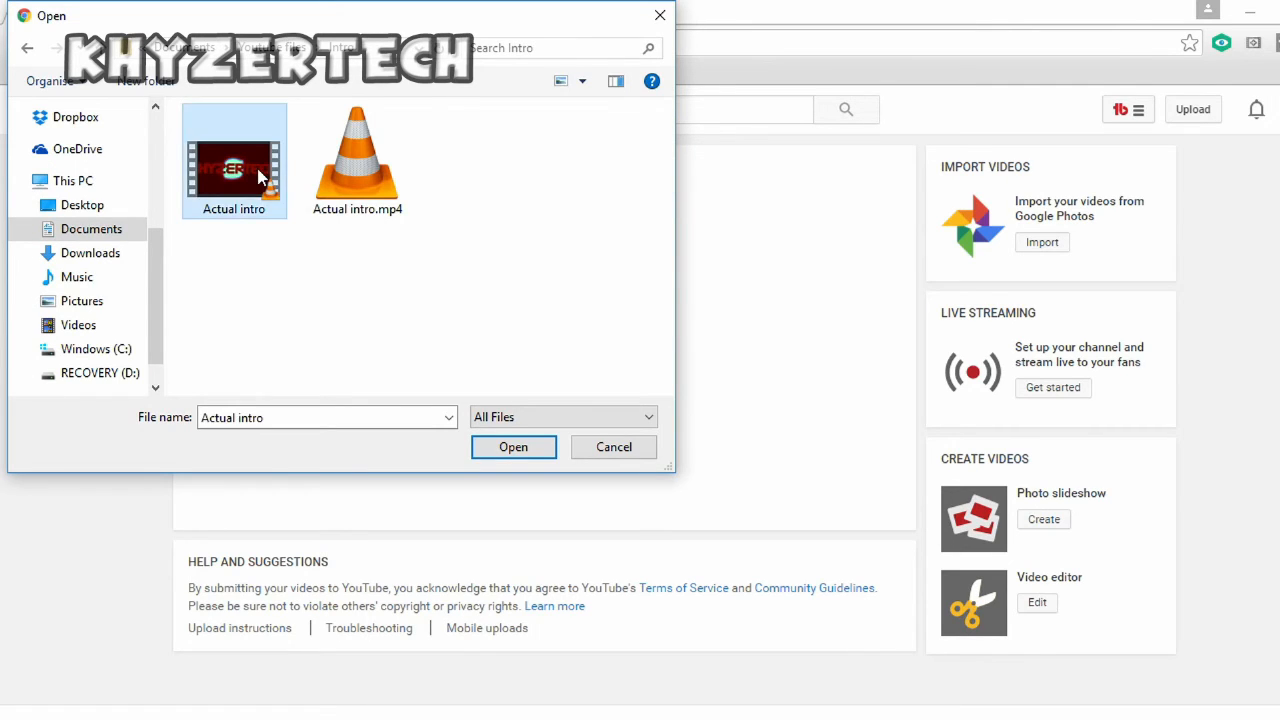
left_click(513, 447)
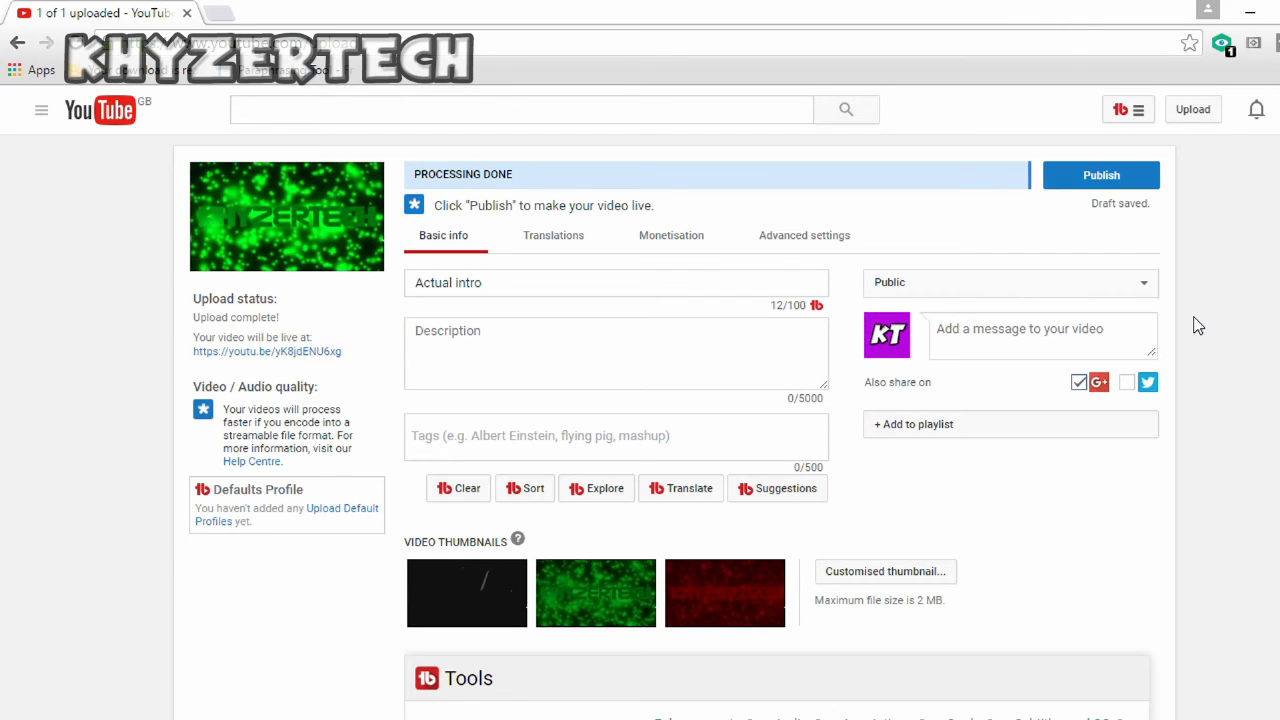
Switch the Actual intro draft's visibility from Public to Scheduled.
left_click(1009, 282)
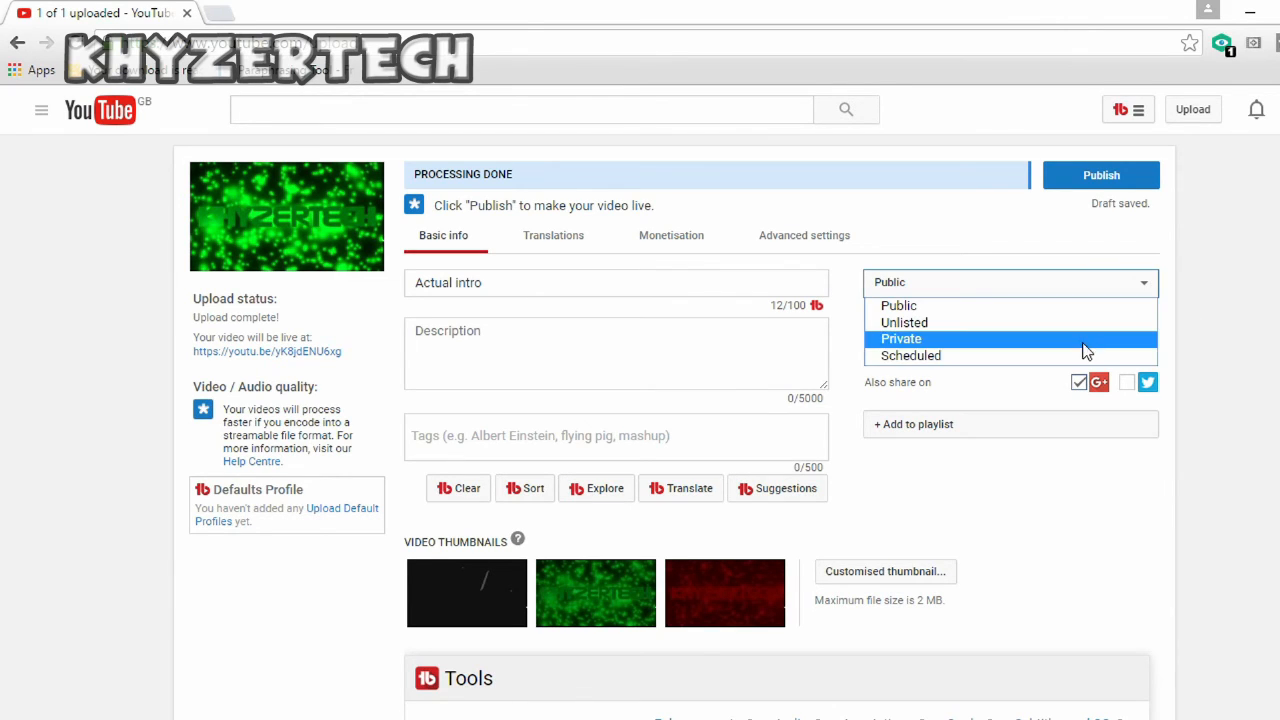
left_click(911, 355)
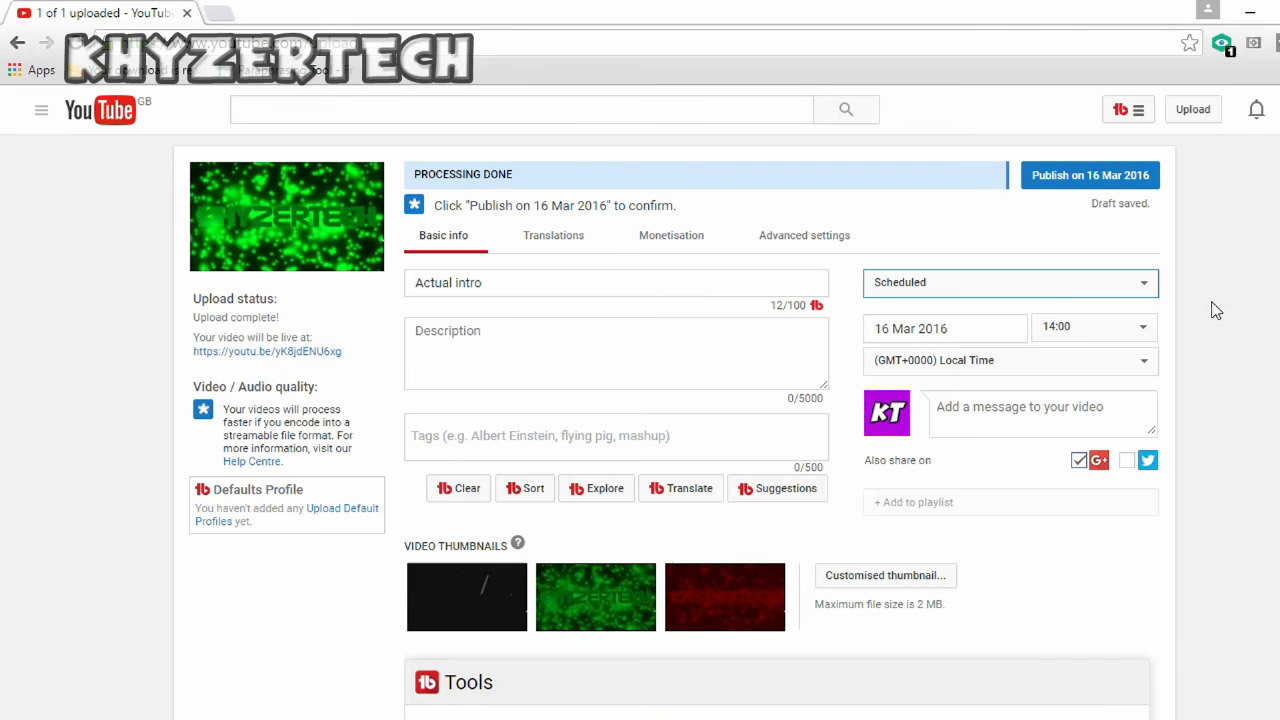
left_click(944, 328)
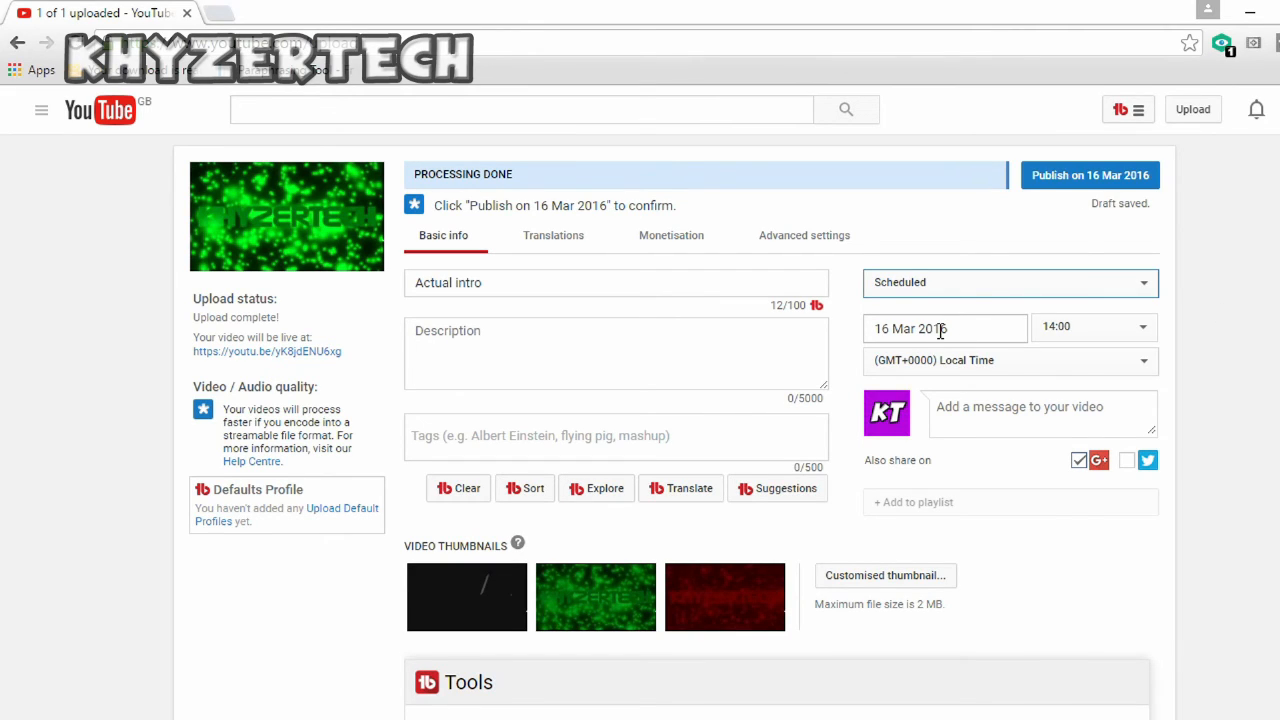
Pick 30 March in the calendar and 17:00 as the publish time.
left_click(910, 328)
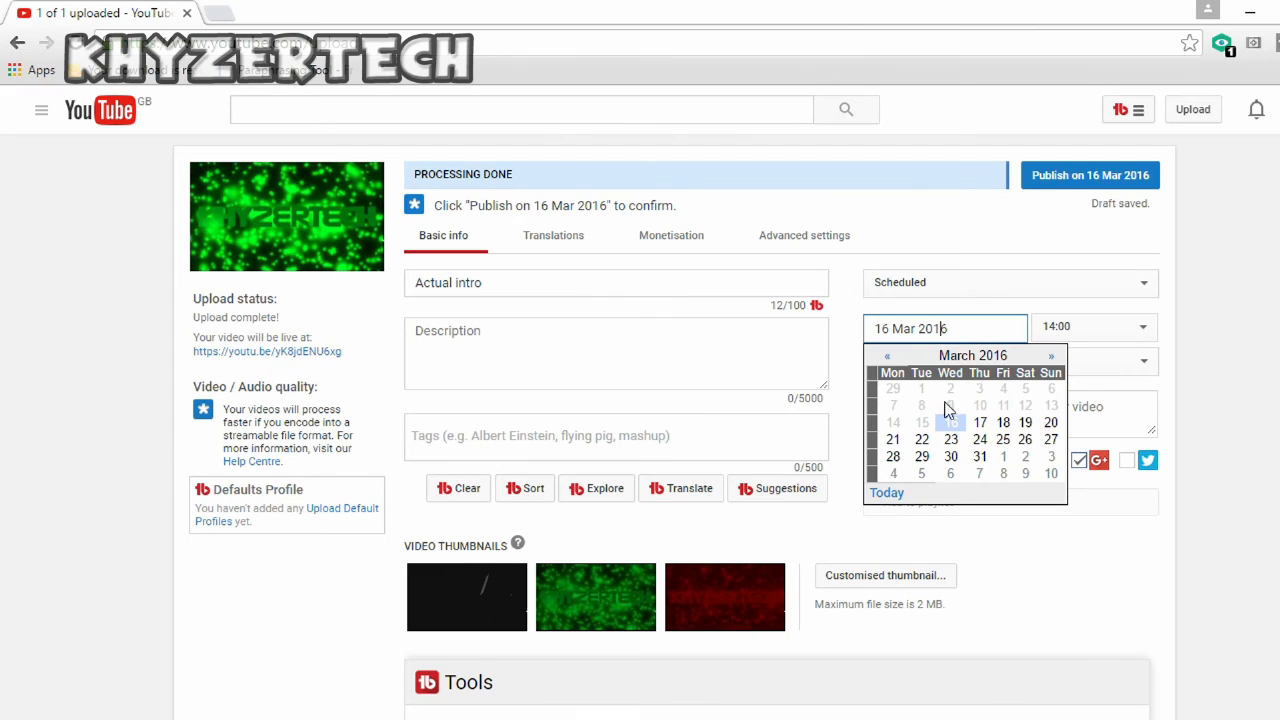
left_click(950, 456)
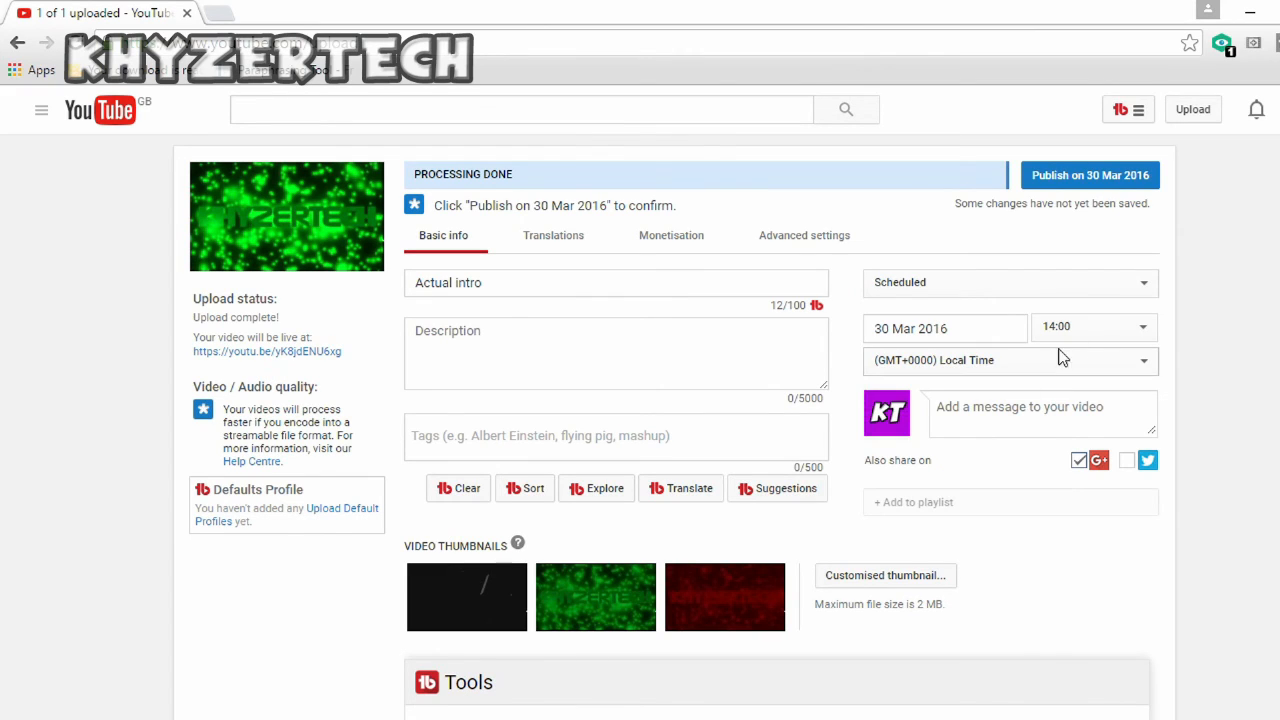
left_click(1093, 326)
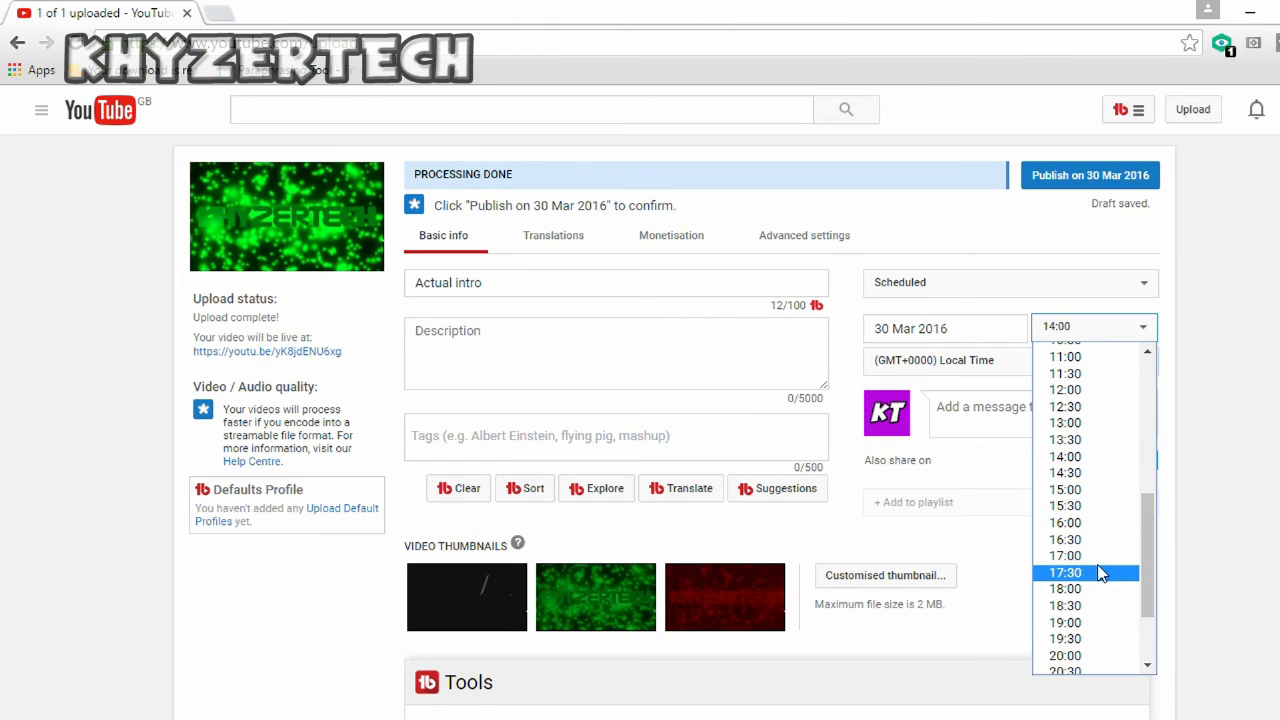
left_click(1064, 555)
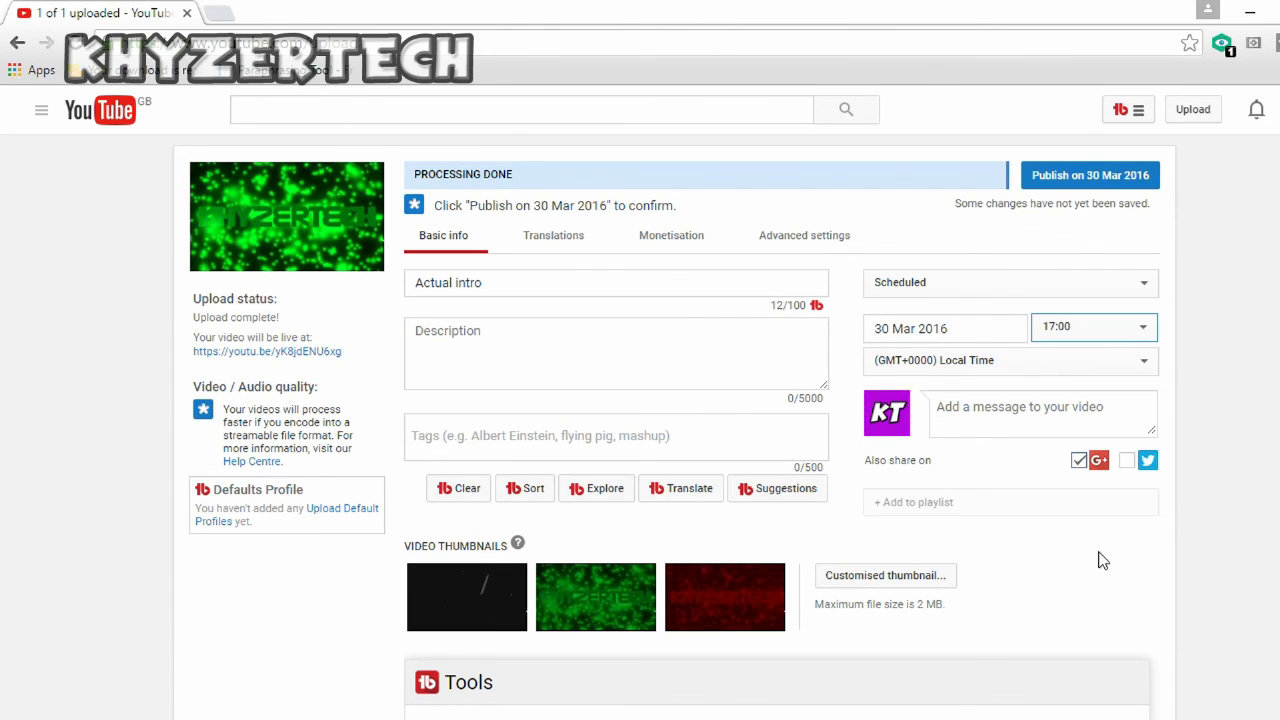